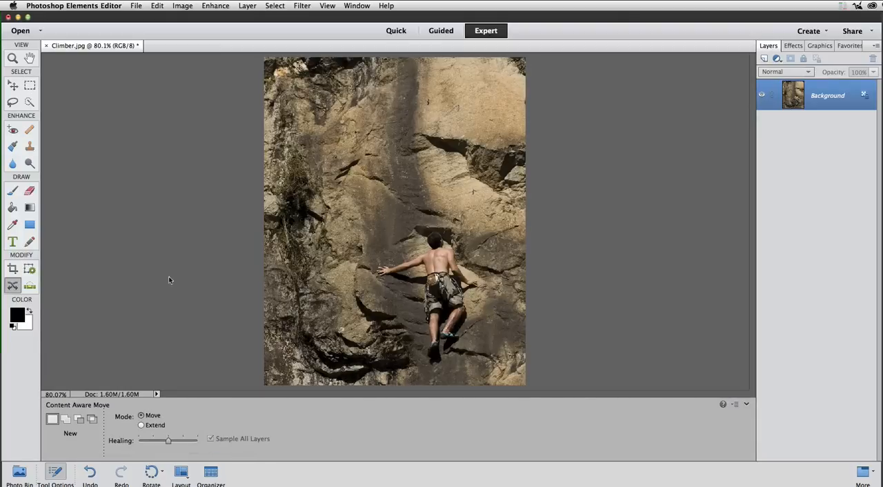
pyautogui.moveTo(428, 219)
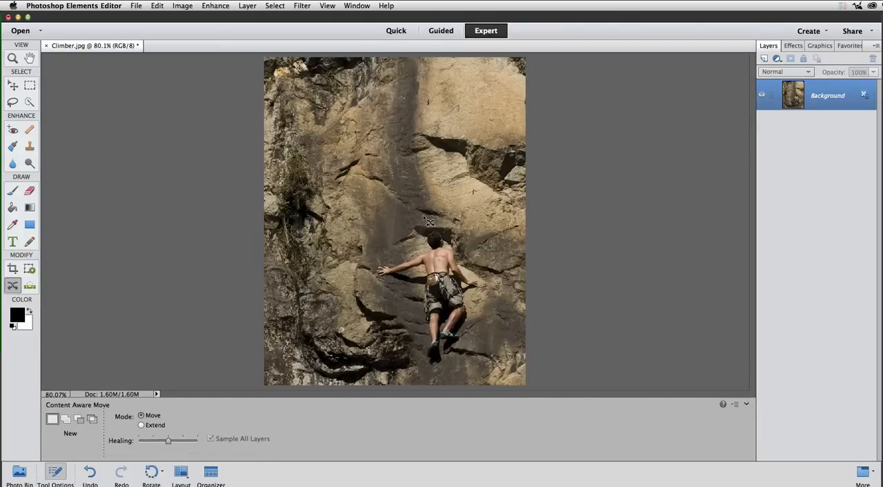
# Draw a freehand Content Aware Move outline around the climber and the rock patch near him
pyautogui.moveTo(428, 217); pyautogui.dragTo(362, 274)
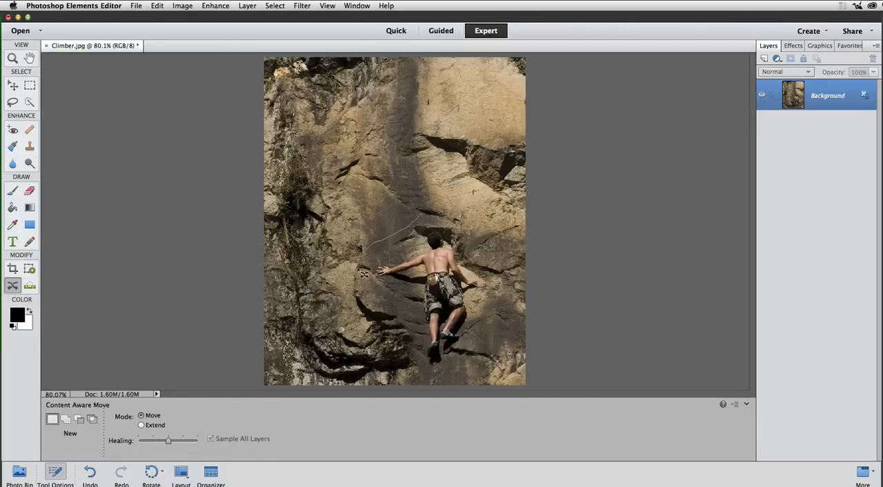
pyautogui.moveTo(366, 272); pyautogui.dragTo(469, 362)
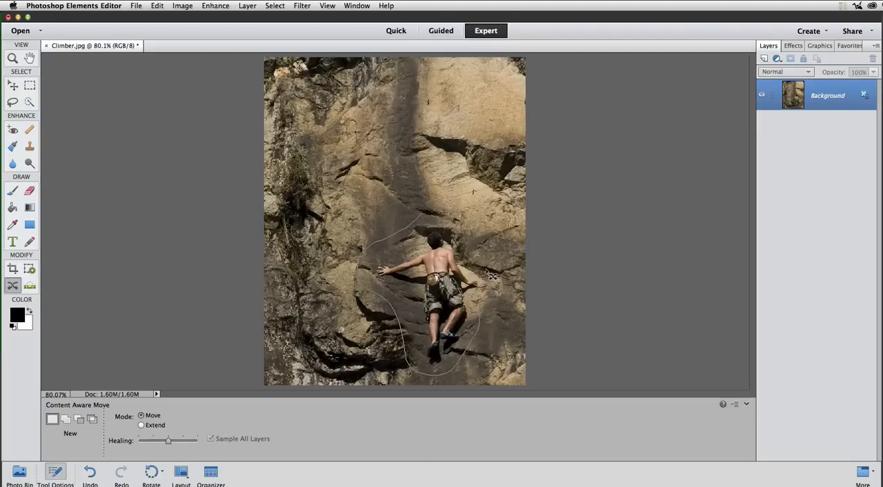
pyautogui.moveTo(457, 221)
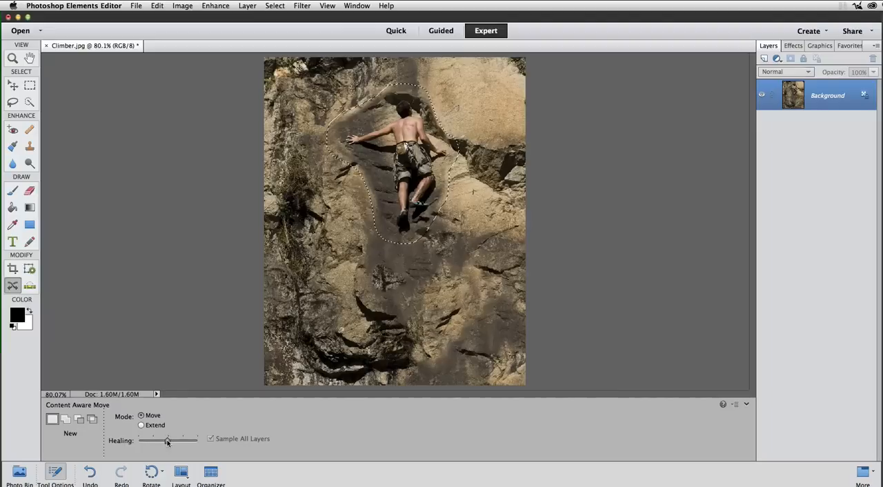
# Adjust the Healing slider up to maximum, then settle it at a low blending strength
pyautogui.moveTo(166, 440); pyautogui.dragTo(194, 440)
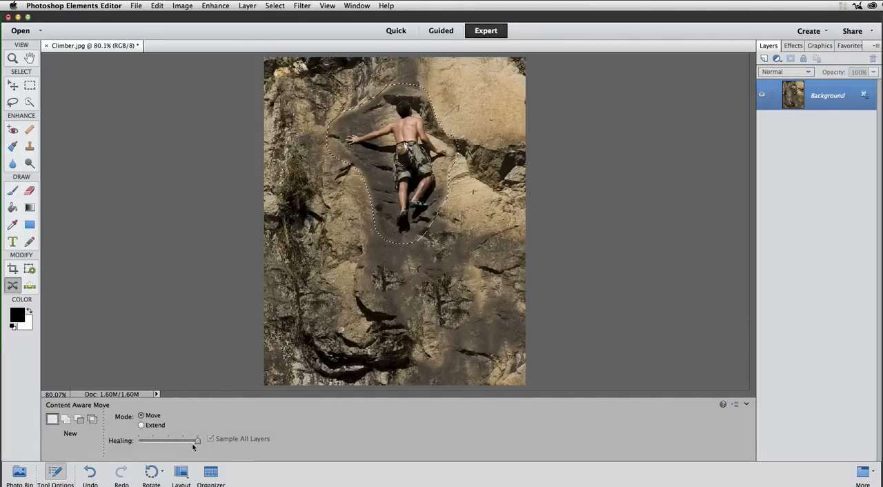
pyautogui.moveTo(196, 440); pyautogui.dragTo(138, 440)
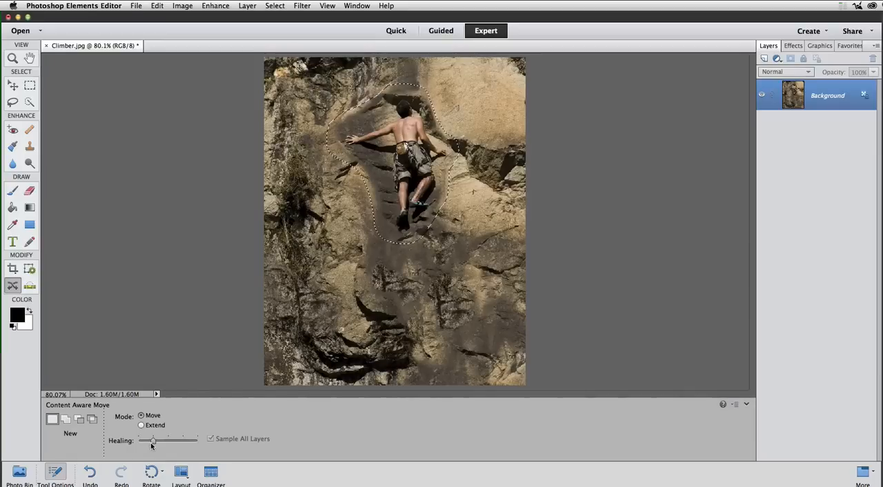
pyautogui.moveTo(151, 440); pyautogui.dragTo(169, 440)
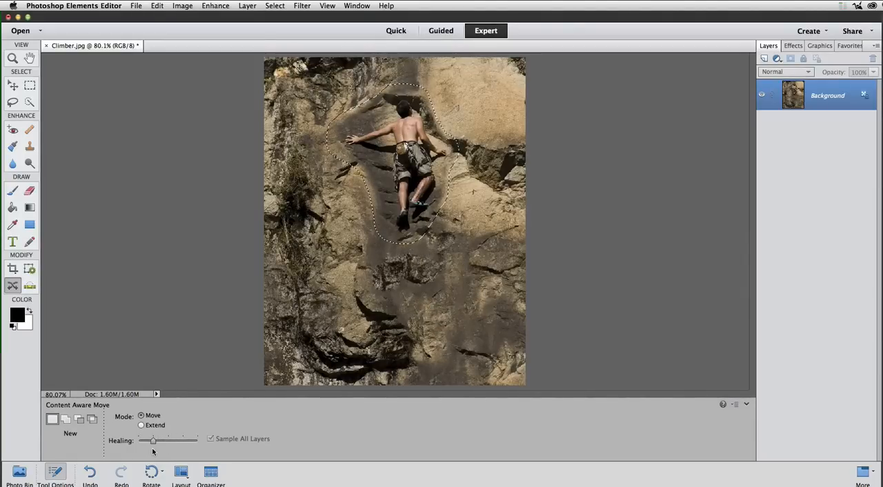
pyautogui.moveTo(153, 440); pyautogui.dragTo(169, 440)
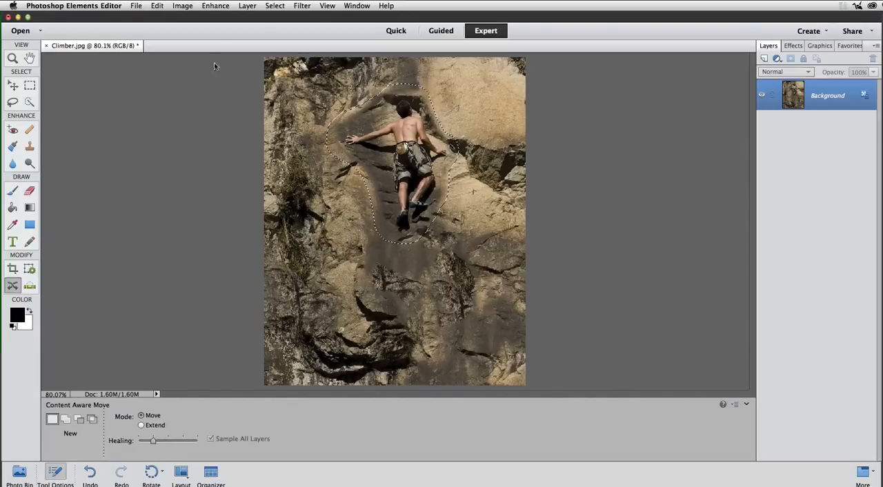
# Deselect via Select > Deselect, leaving the climber higher on the rock face
pyautogui.click(274, 6)
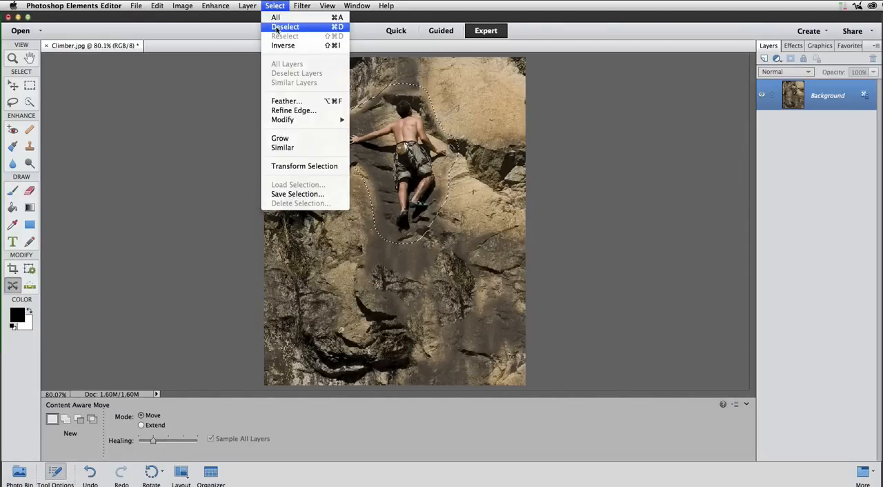
pyautogui.click(285, 27)
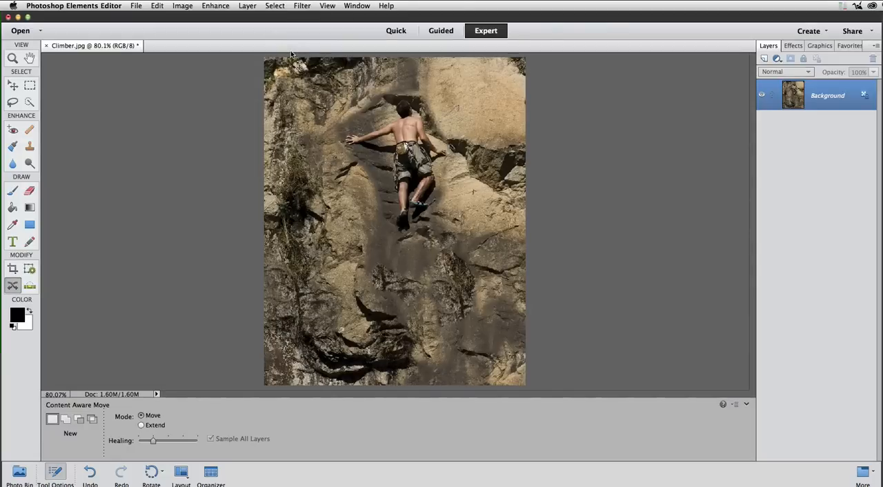